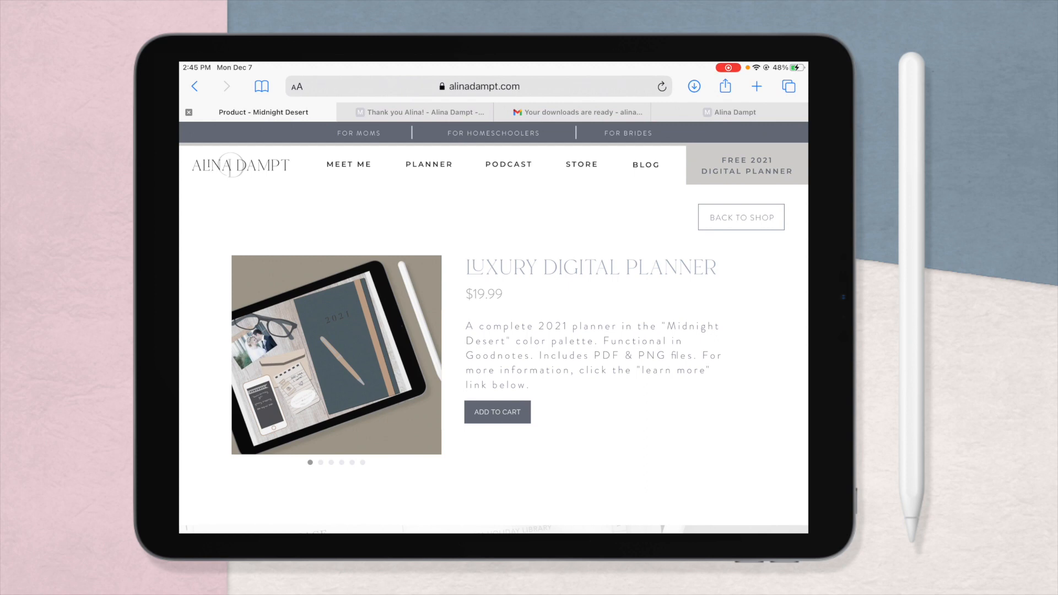
- Scroll the Midnight Desert planner order page toward its download link
scroll("down", 3)
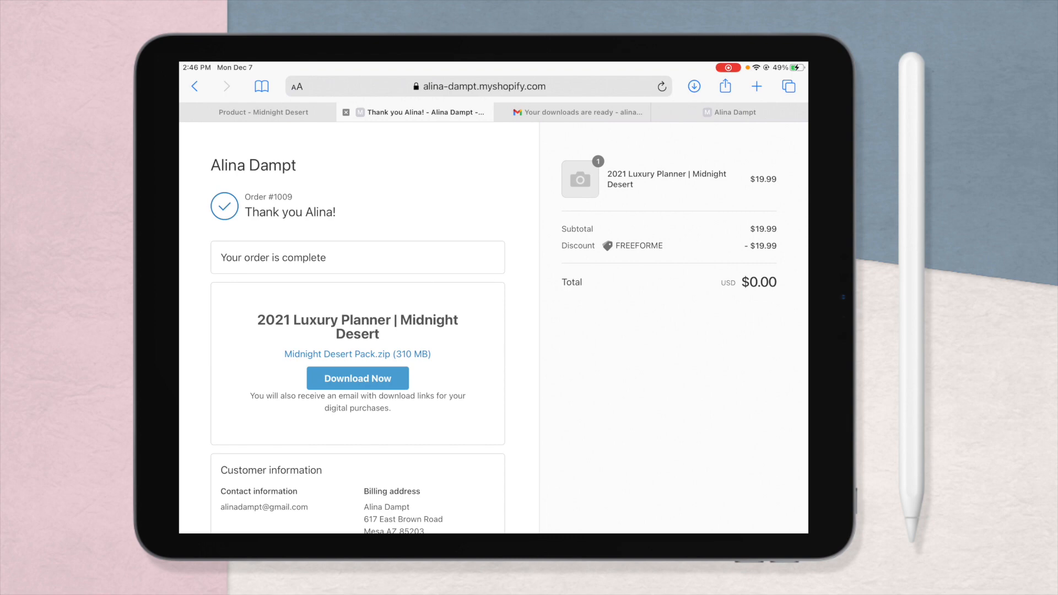
- View the 'Your downloads are ready' email, then return to the home screen
left_click(577, 112)
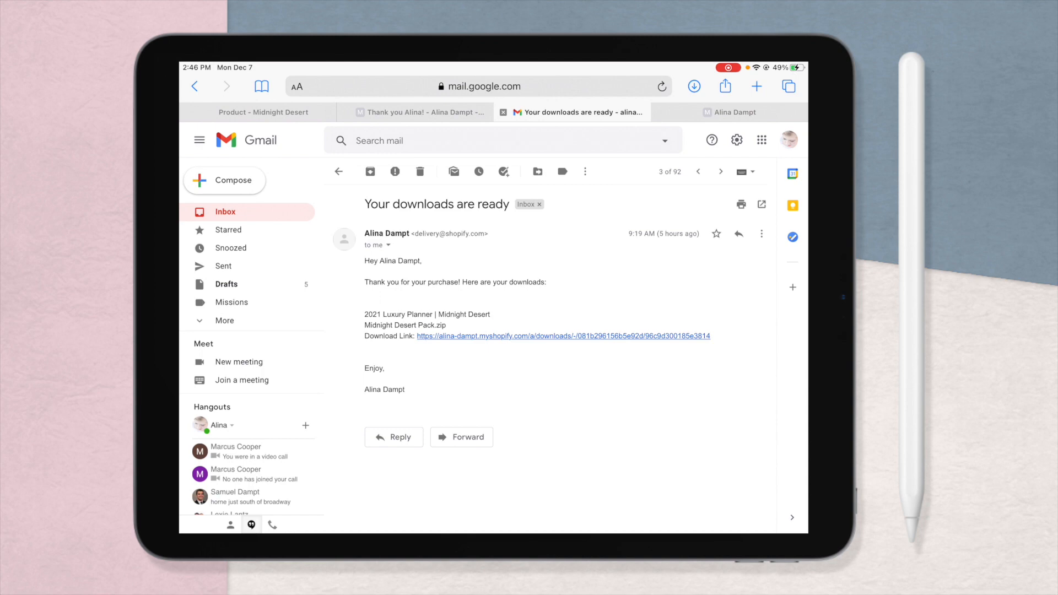
left_click(564, 335)
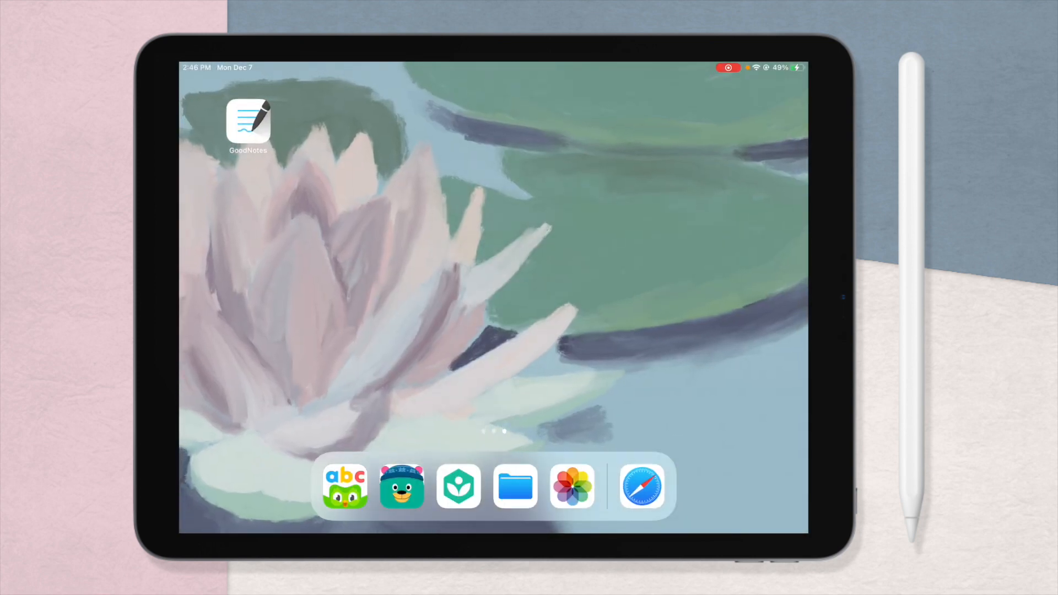
- Launch Files and open Midnight Desert Pack, then its Sticker PNGs folder
left_click(515, 486)
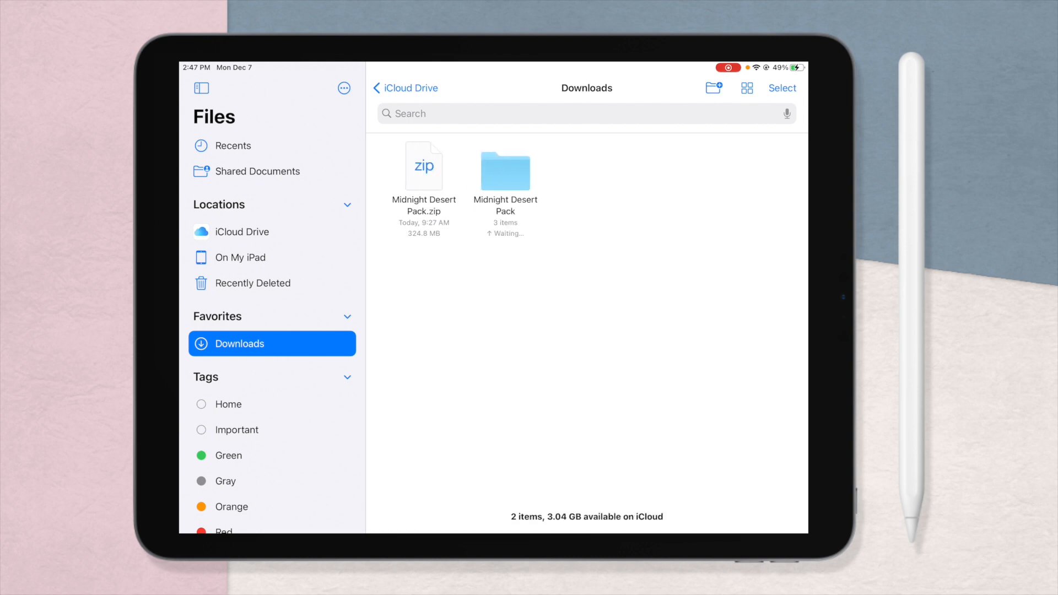
double_click(505, 170)
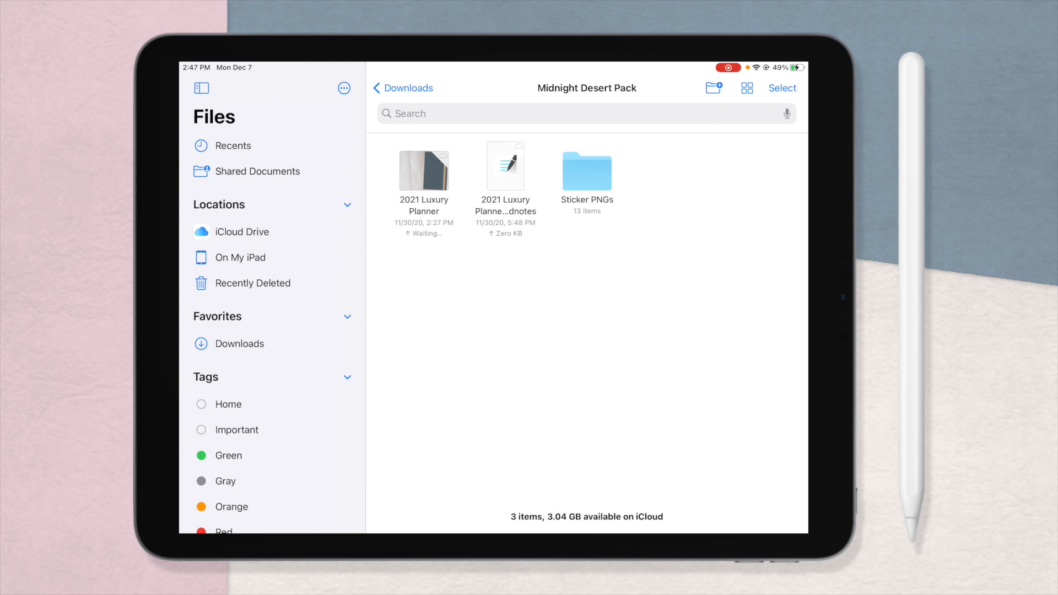
double_click(585, 171)
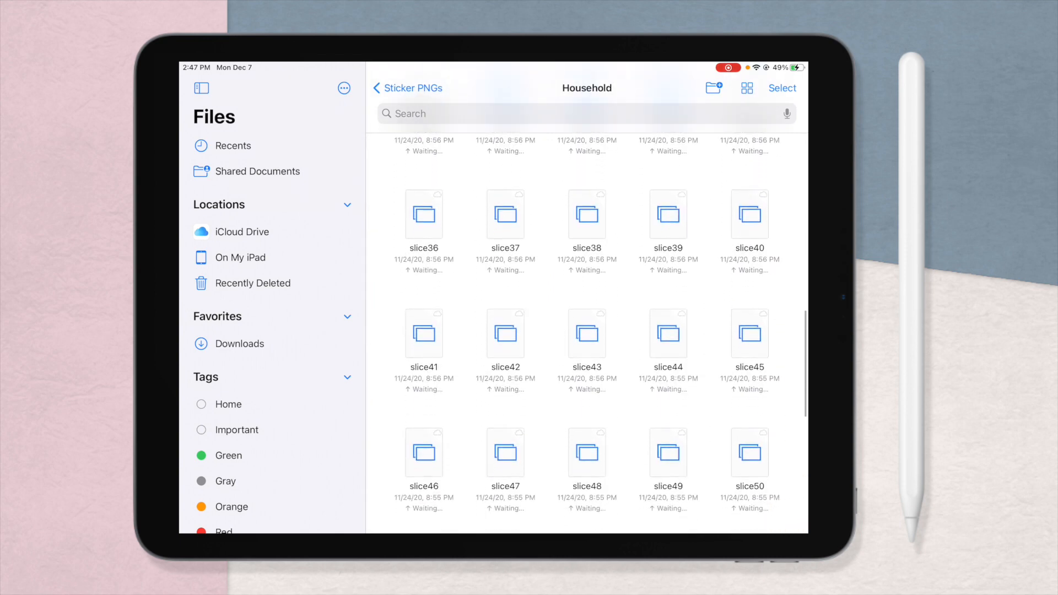
- Browse the sticker PNGs, then navigate back to the Midnight Desert Pack folder
scroll("down", 3)
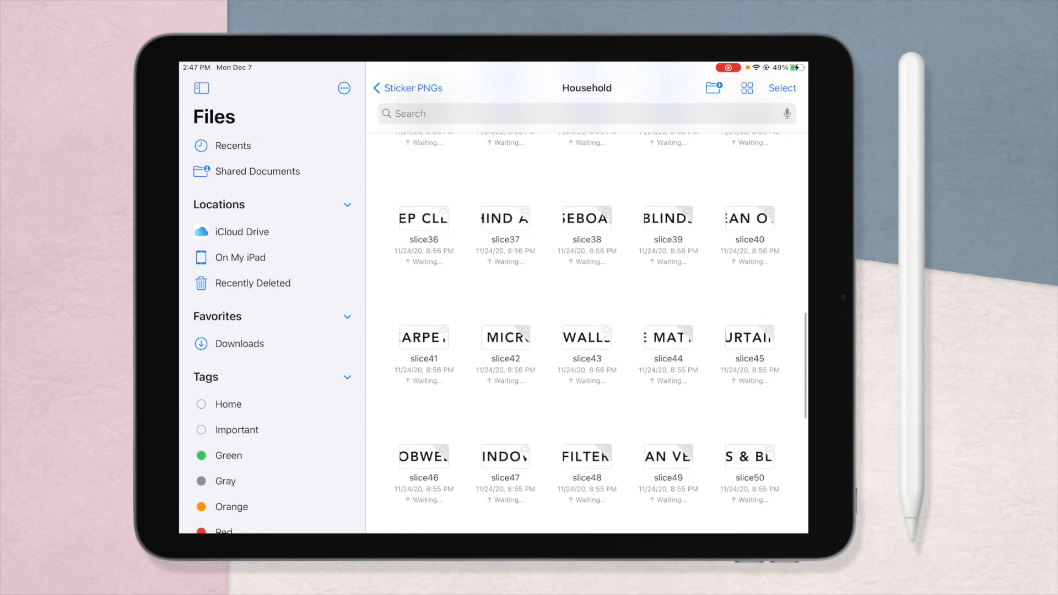
left_click(407, 88)
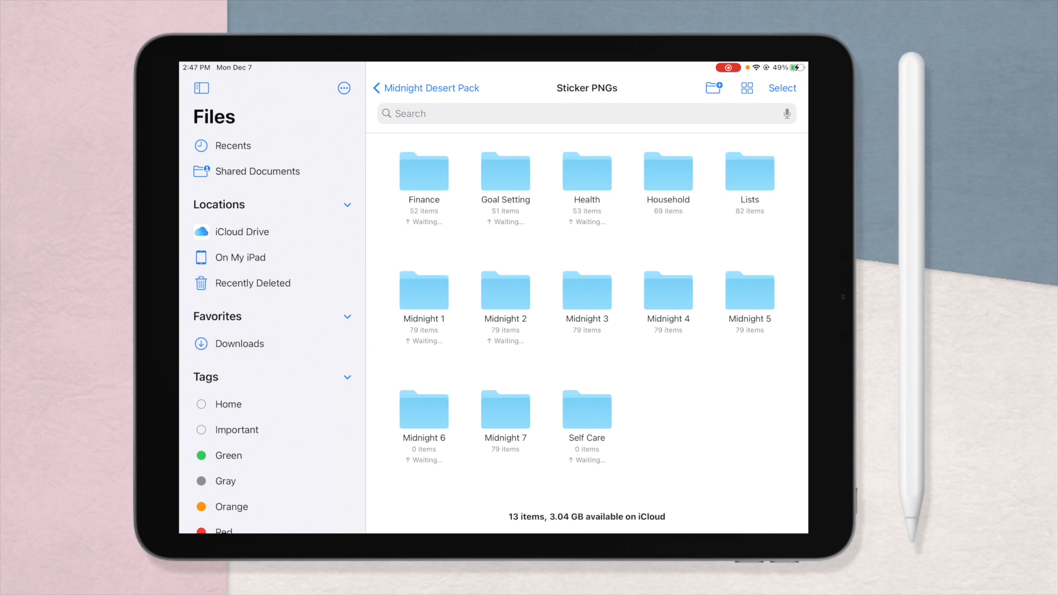
left_click(425, 88)
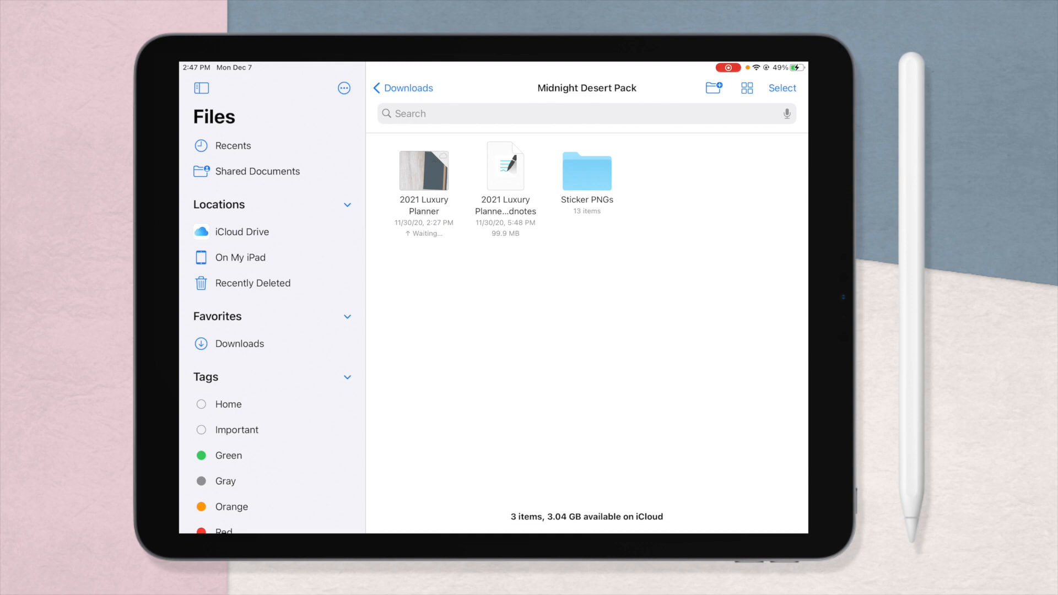
- Preview the 2021 Luxury Planner - Midnight Desert file and share it to GoodNotes
double_click(505, 165)
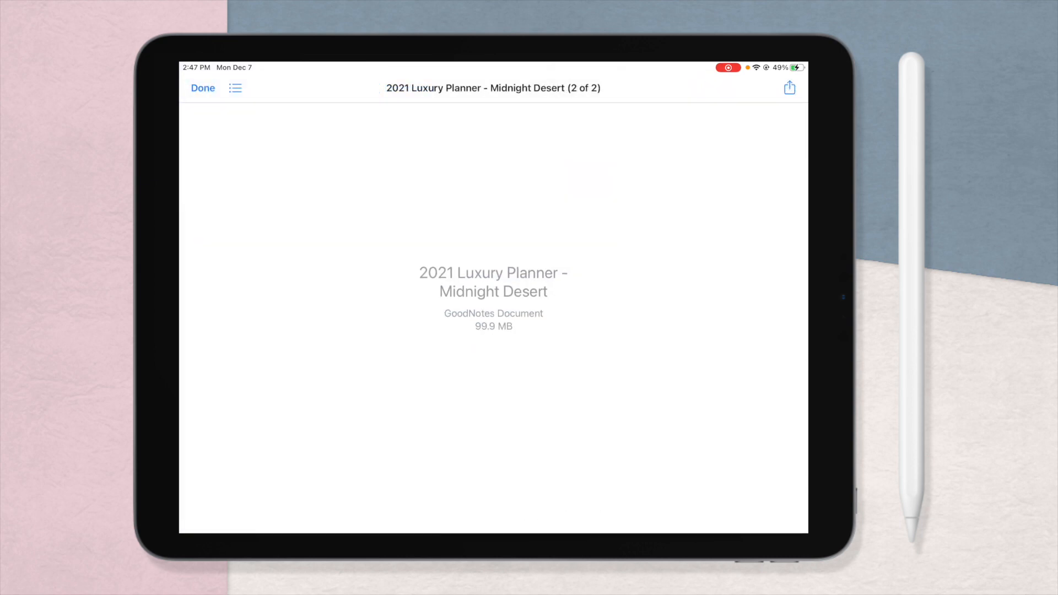
left_click(788, 87)
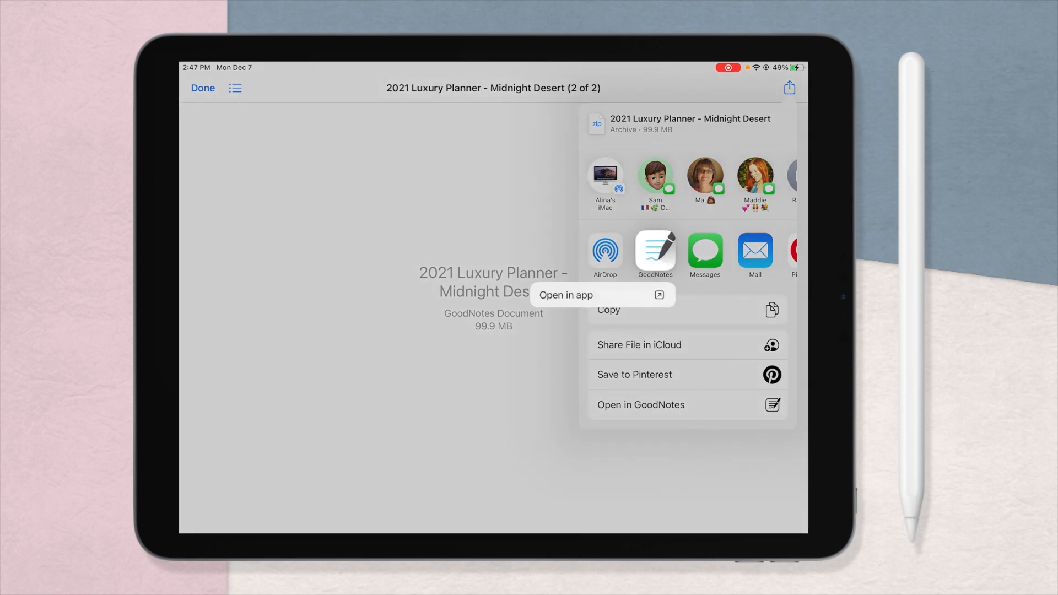
left_click(203, 87)
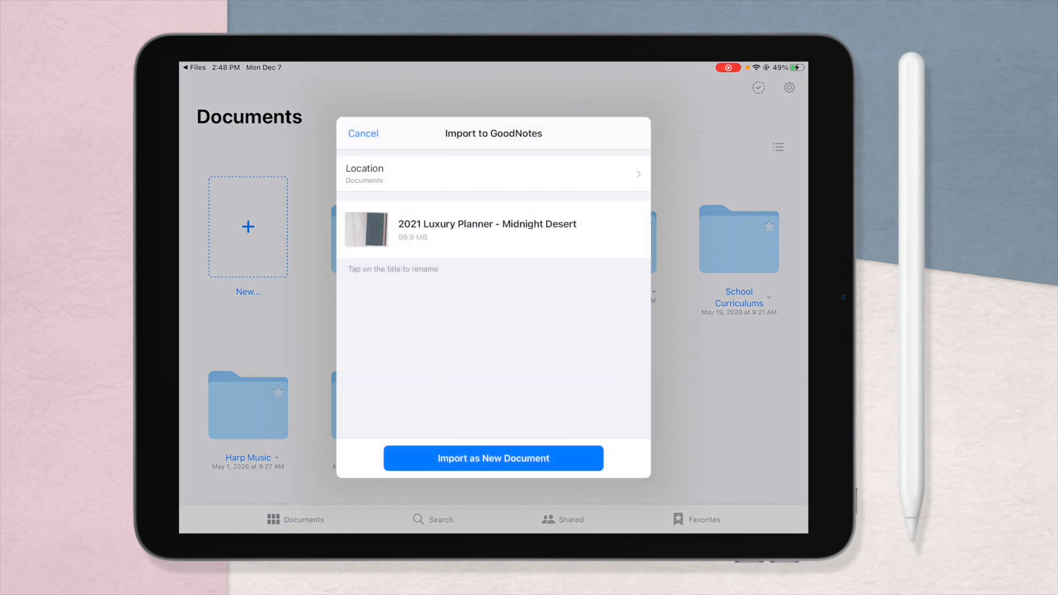
- Import the 99.9 MB Midnight Desert planner as a new document and return to Documents
left_click(492, 174)
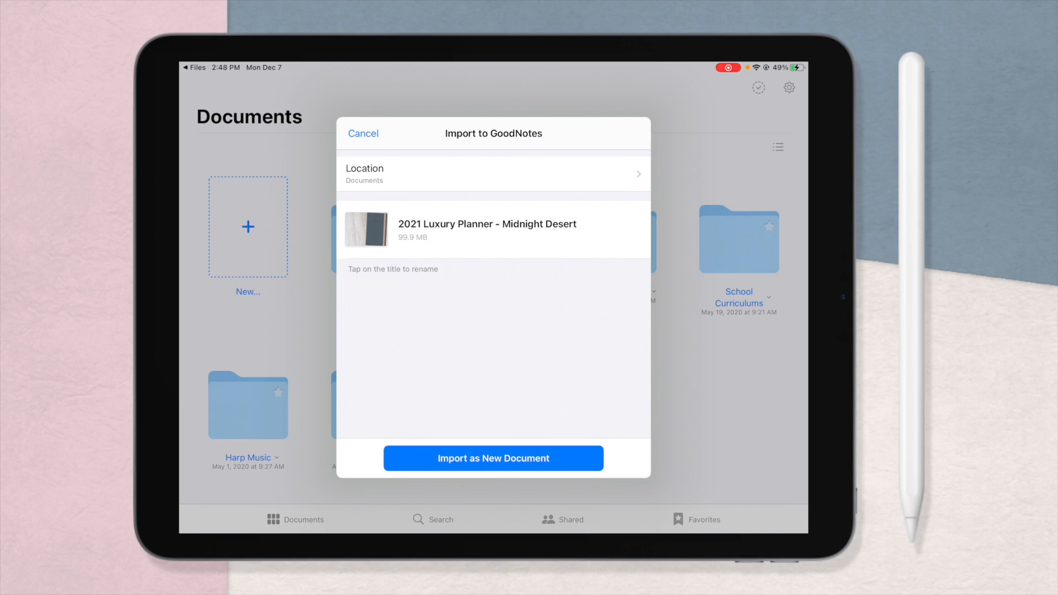
left_click(492, 458)
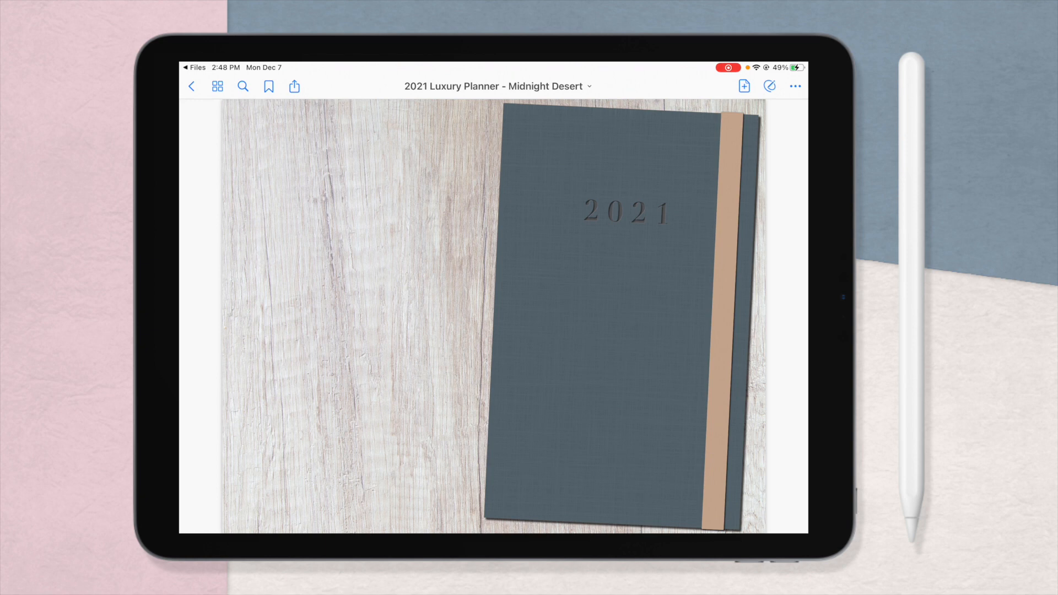
left_click(191, 86)
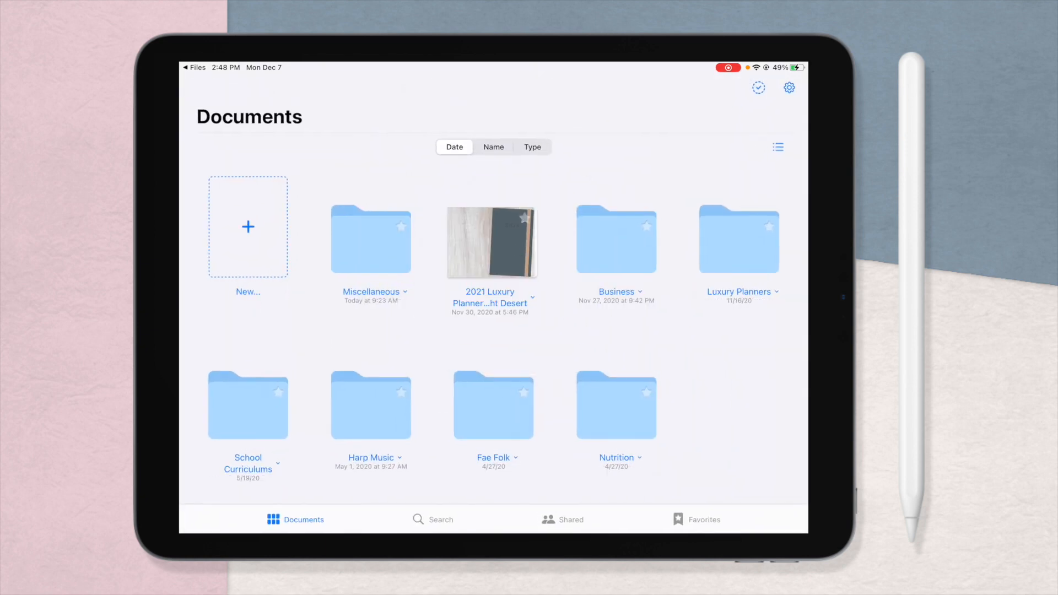